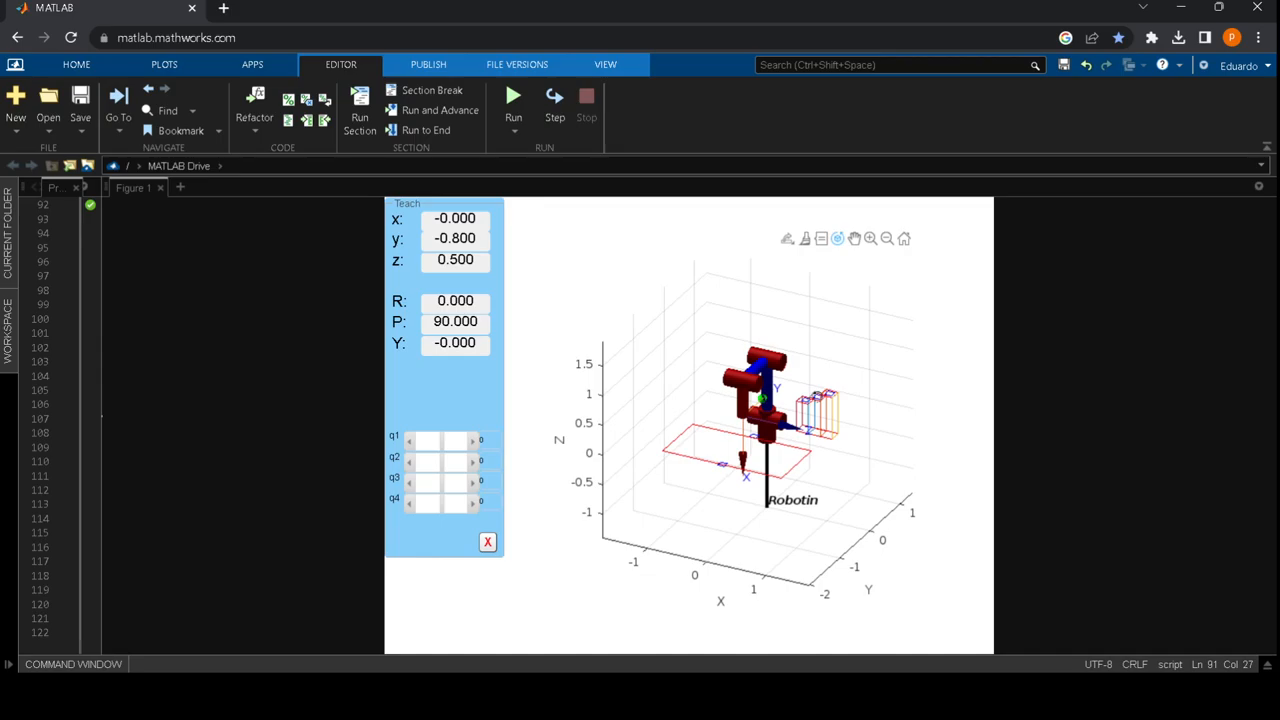
{"action": "mouse_move", "coordinate": [812, 380]}
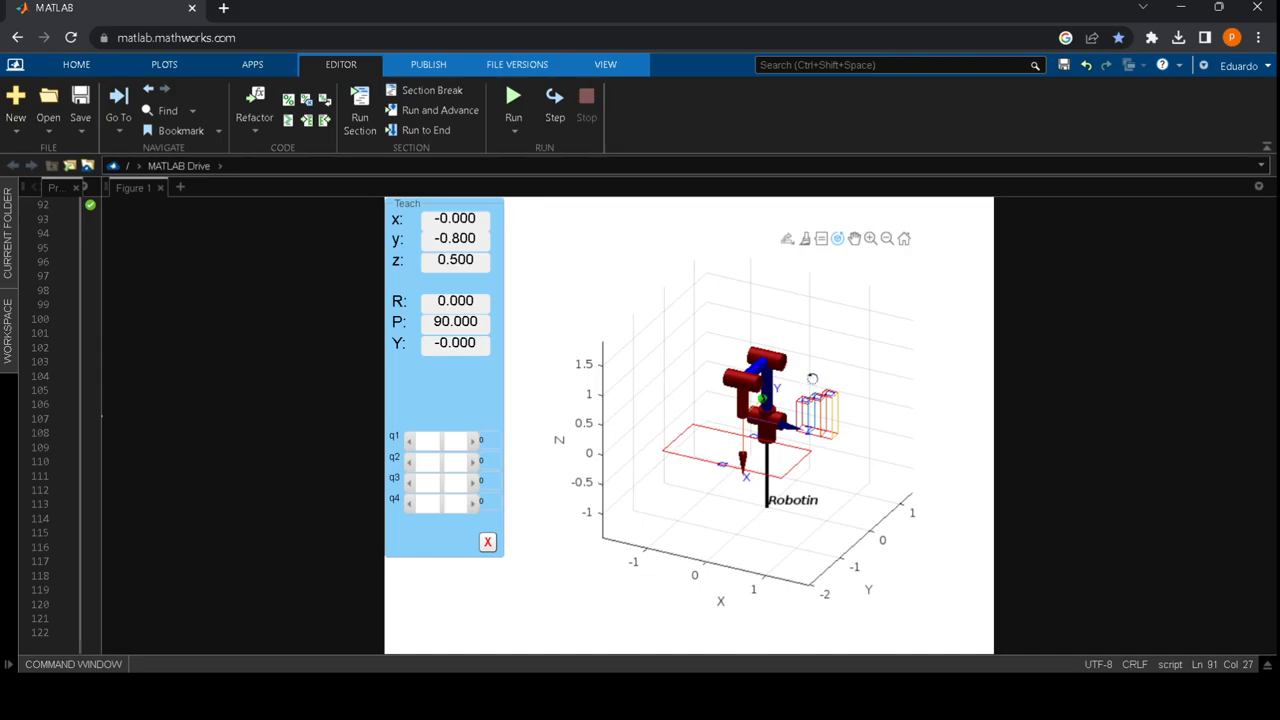
{"action": "mouse_move", "coordinate": [810, 376]}
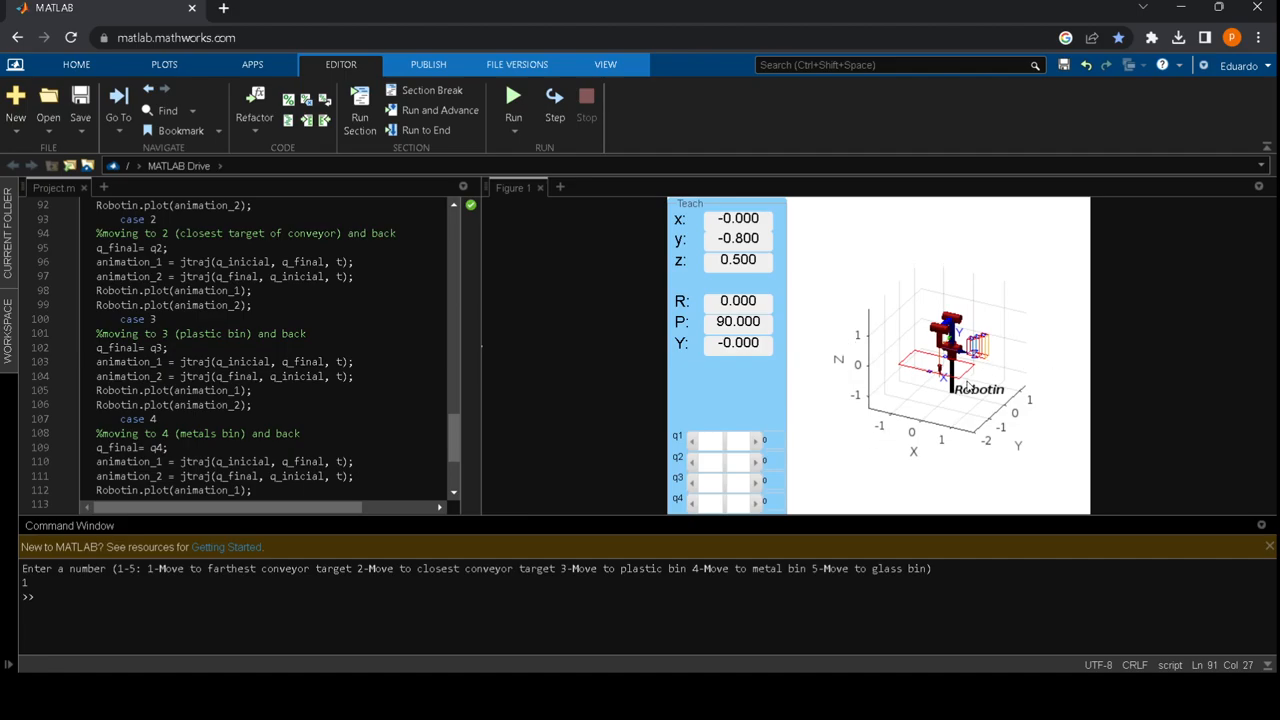
{"action": "mouse_move", "coordinate": [928, 384]}
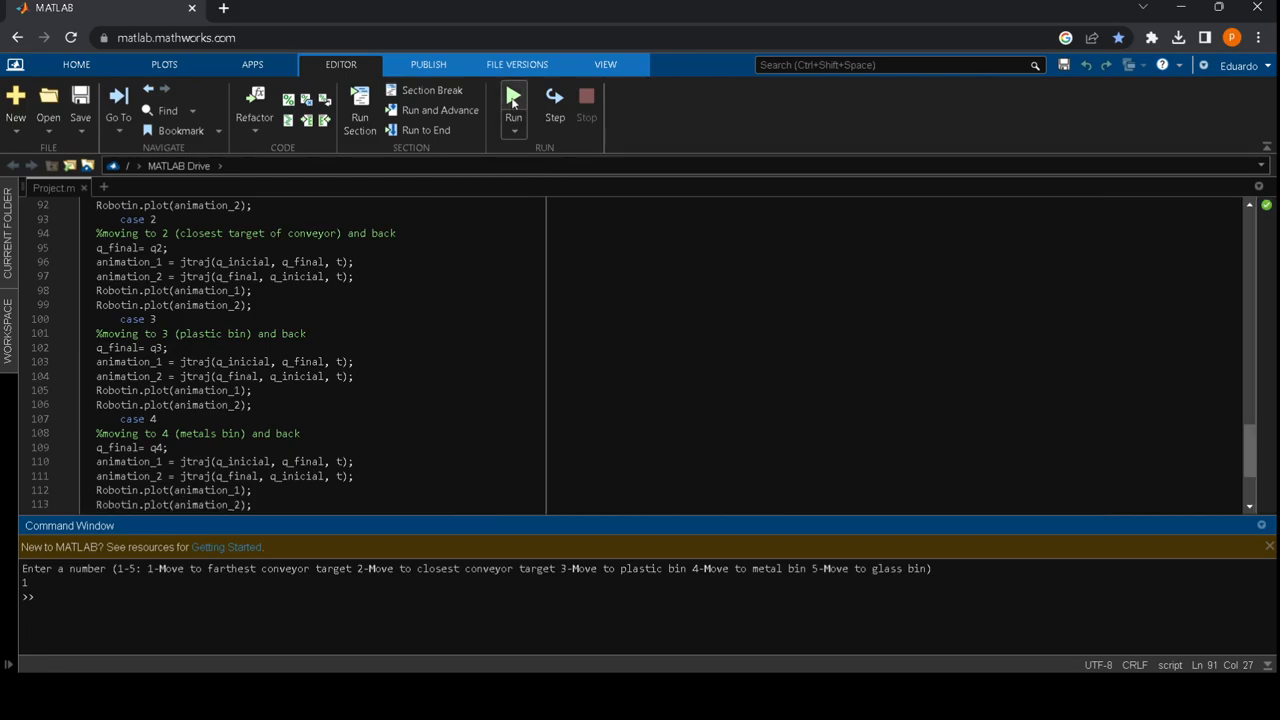
Run the robot simulation script and answer its move prompt with option 3 (plastic bin).
{"action": "left_click", "coordinate": [512, 96]}
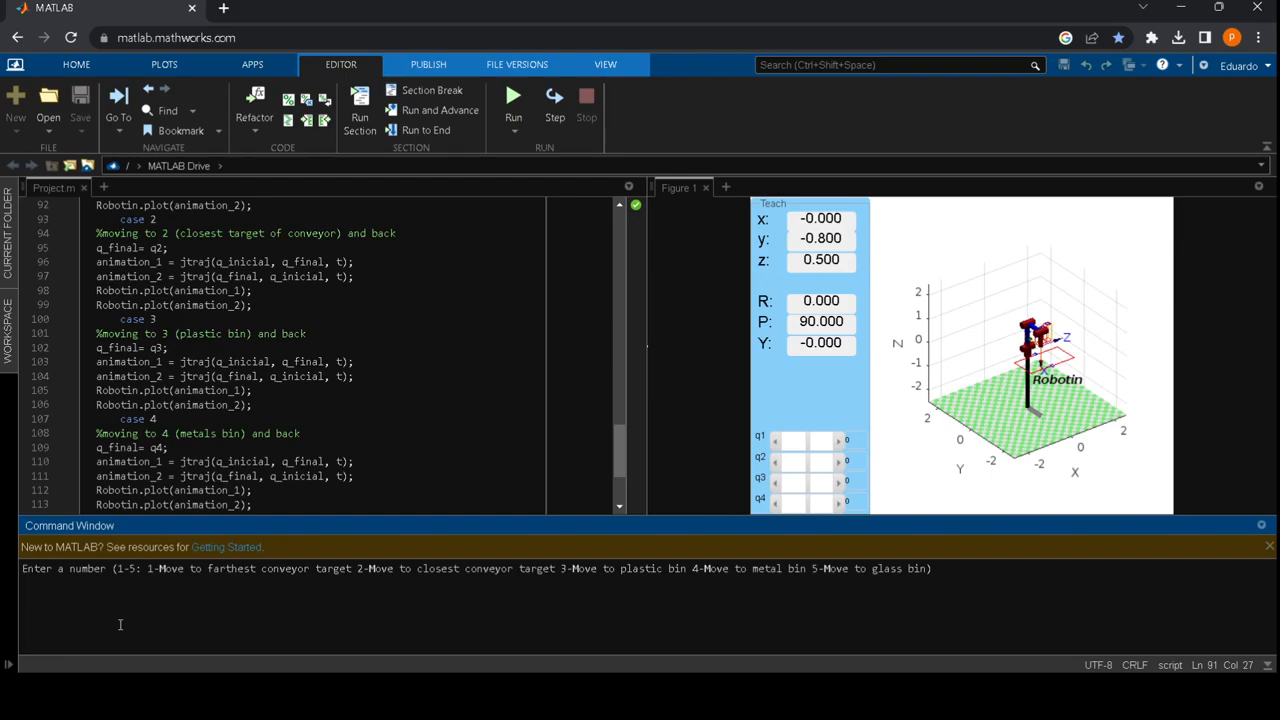
{"action": "mouse_move", "coordinate": [396, 518]}
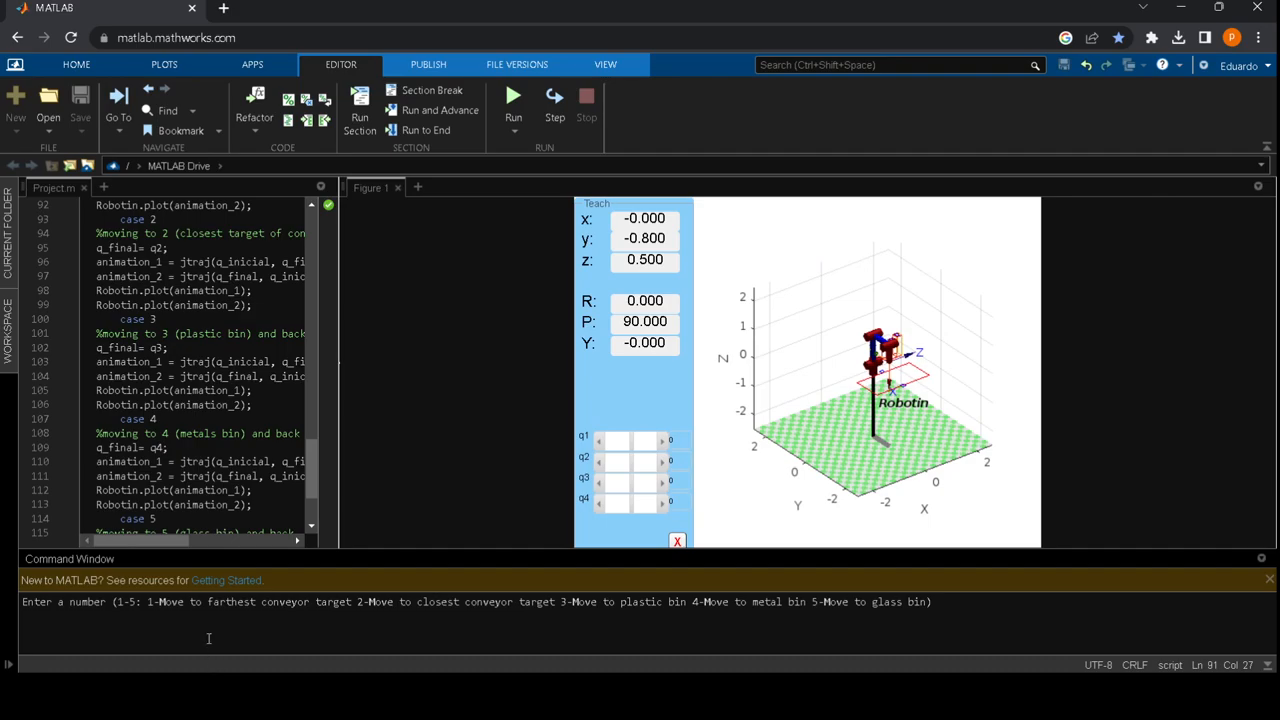
{"action": "type", "text": "3"}
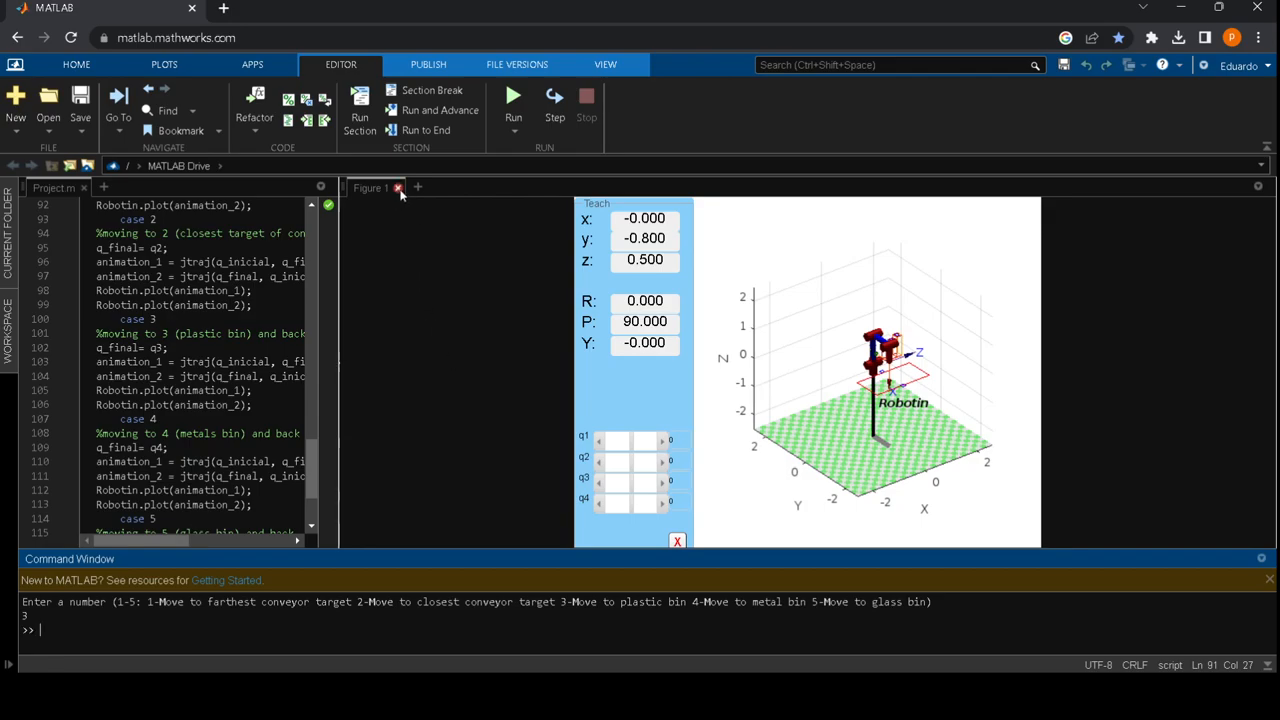
Close the previous Robotin figure and submit option 5 (glass bin), ending in a SizeChangedFcn error.
{"action": "left_click", "coordinate": [398, 188]}
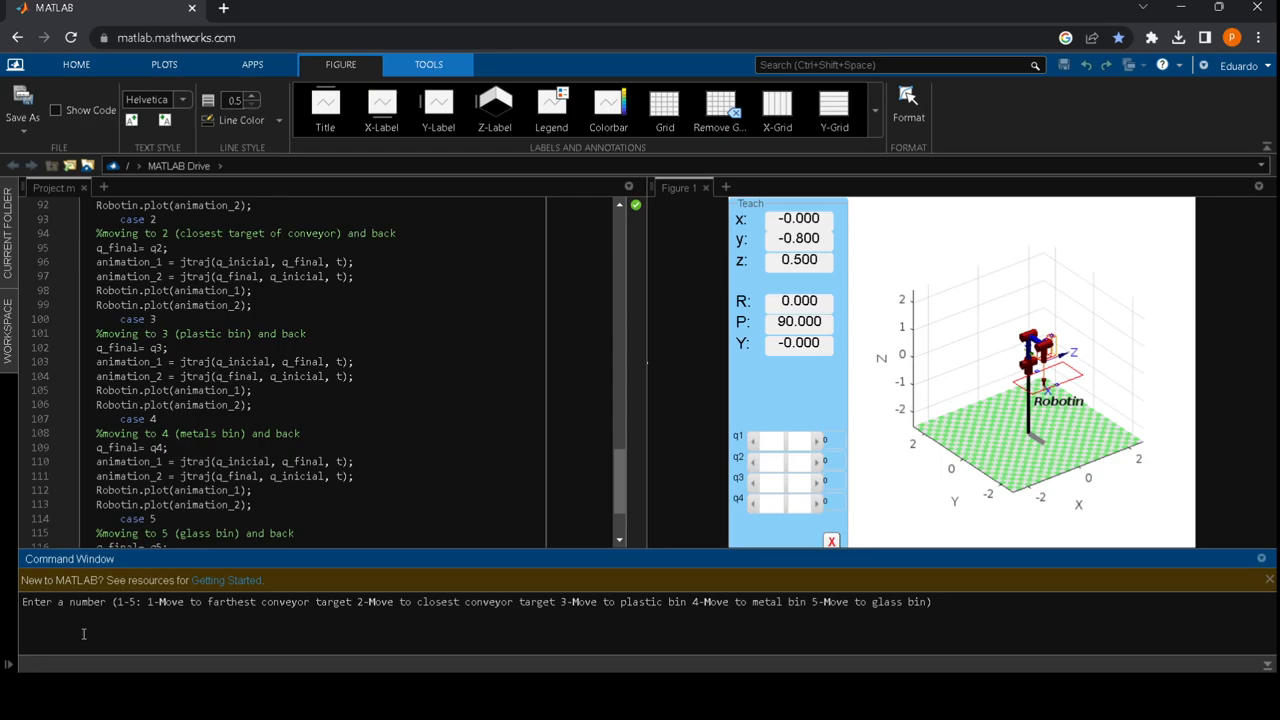
{"action": "type", "text": "5"}
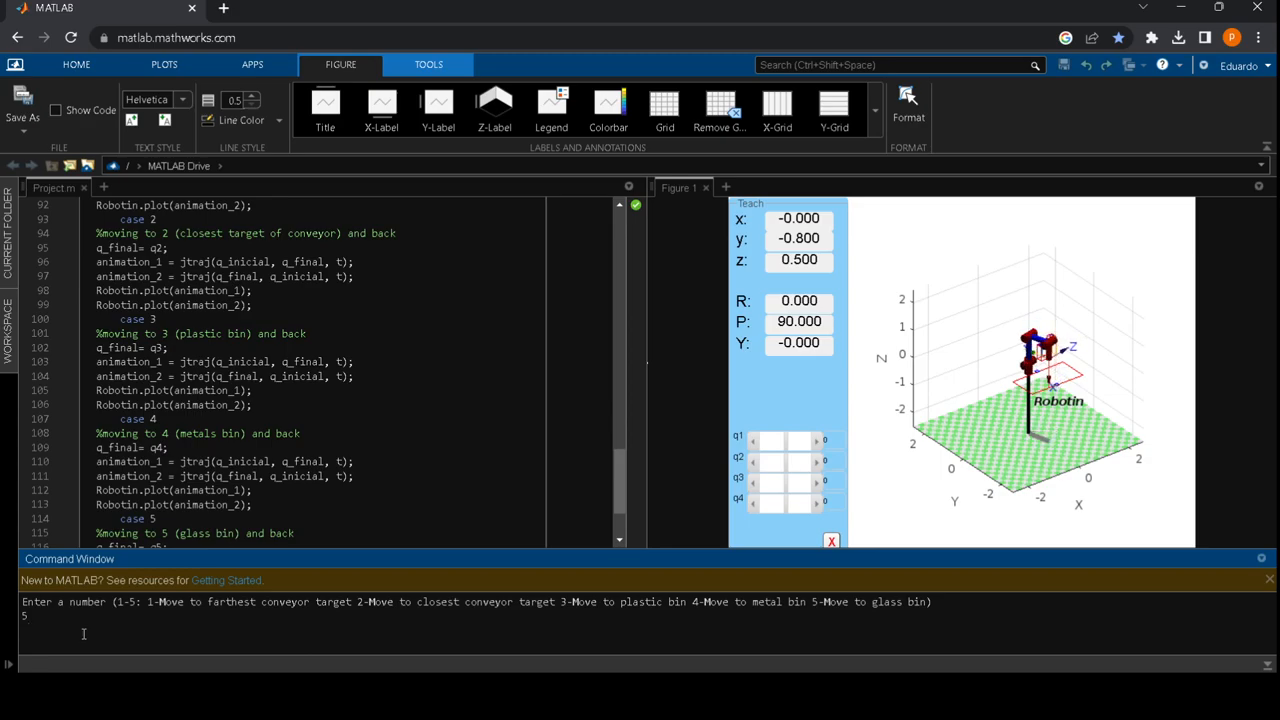
{"action": "key", "text": "Return"}
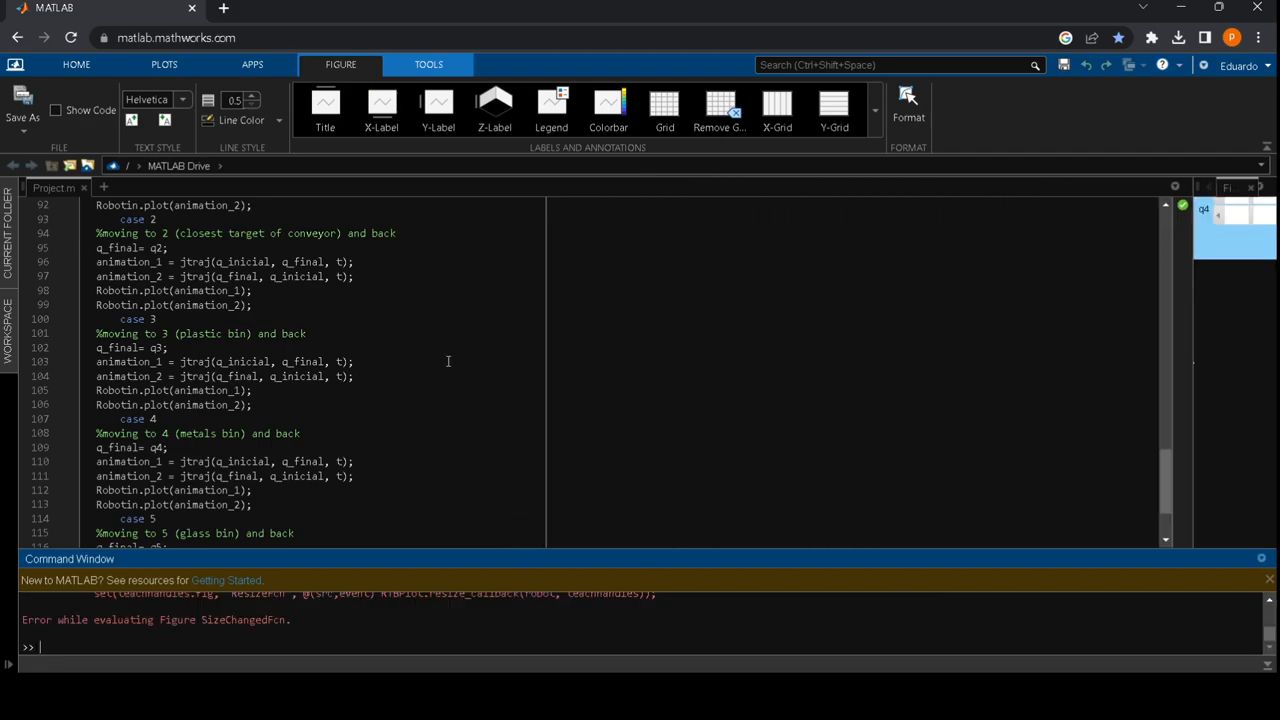
{"action": "scroll", "scroll_direction": "up", "scroll_amount": 3}
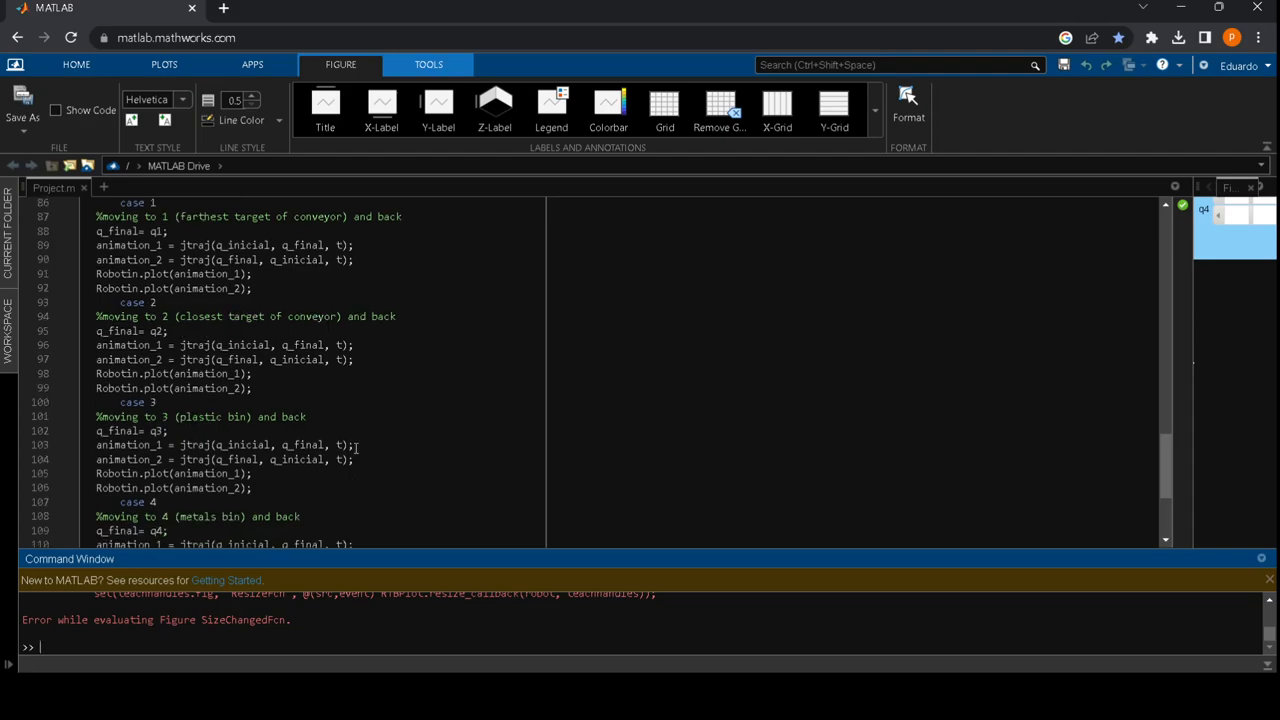
{"action": "scroll", "scroll_direction": "up", "scroll_amount": 3}
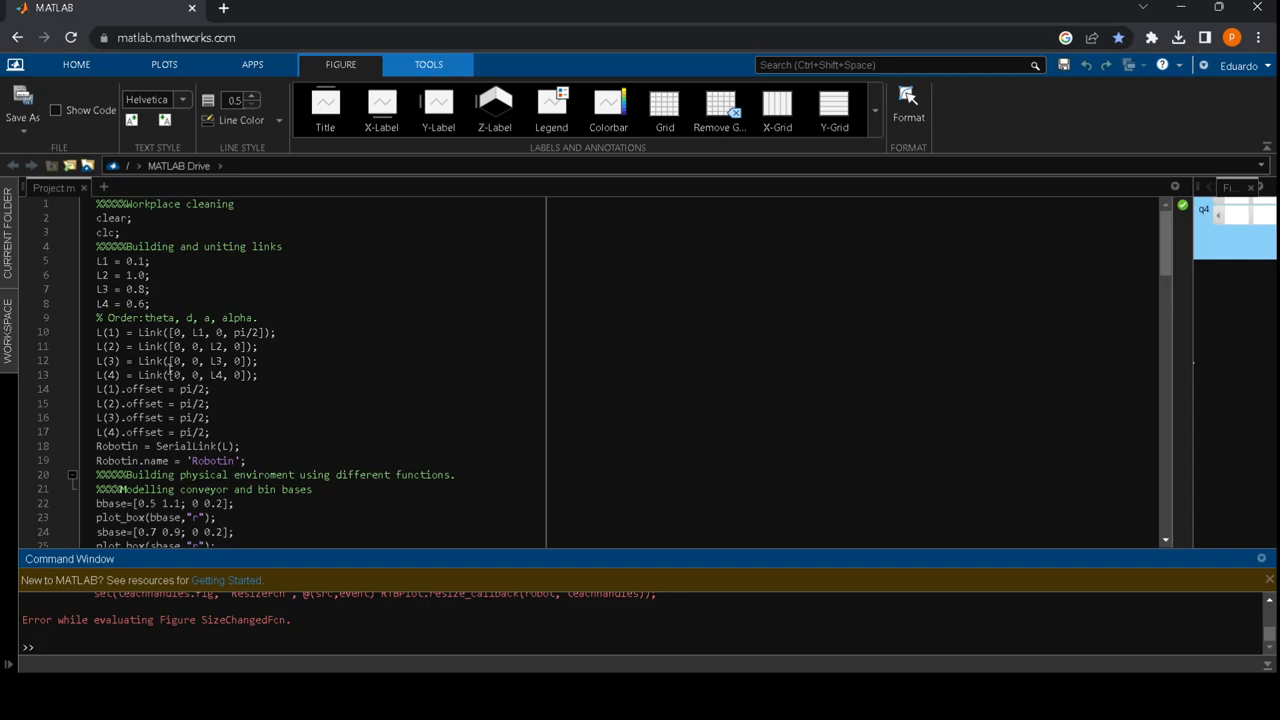
{"action": "mouse_move", "coordinate": [340, 430]}
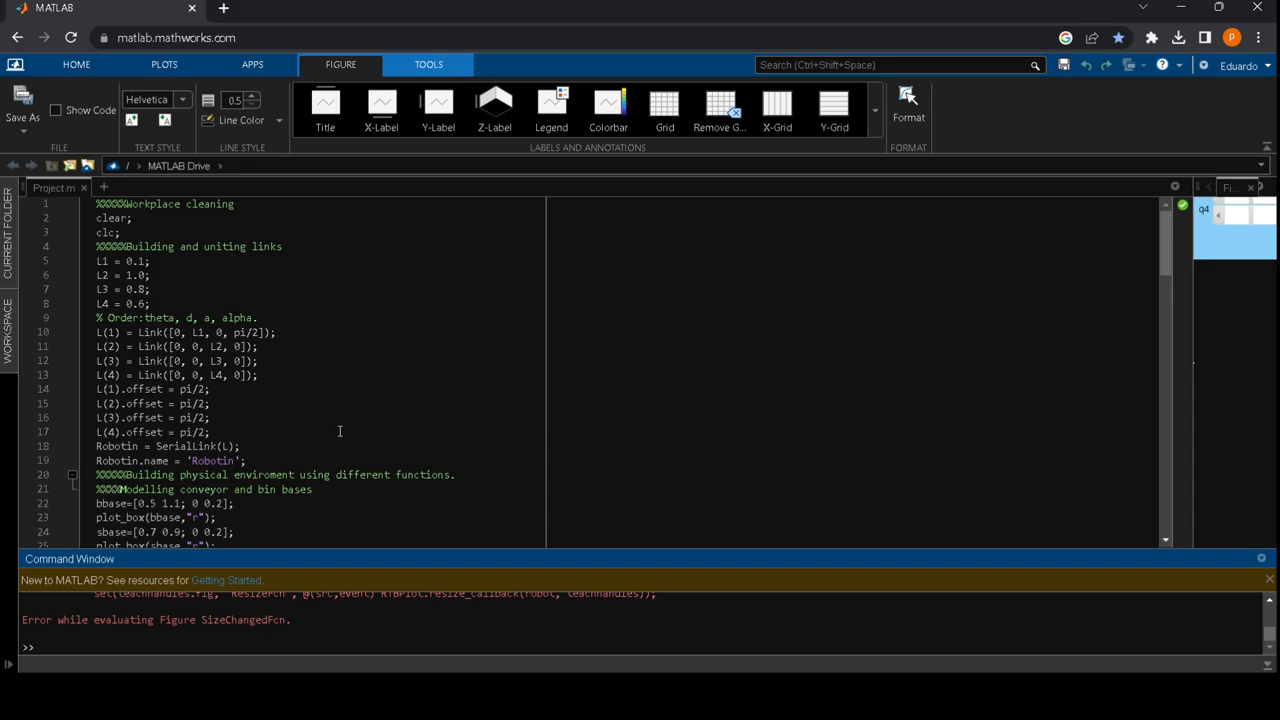
{"action": "scroll", "scroll_direction": "down", "scroll_amount": 3}
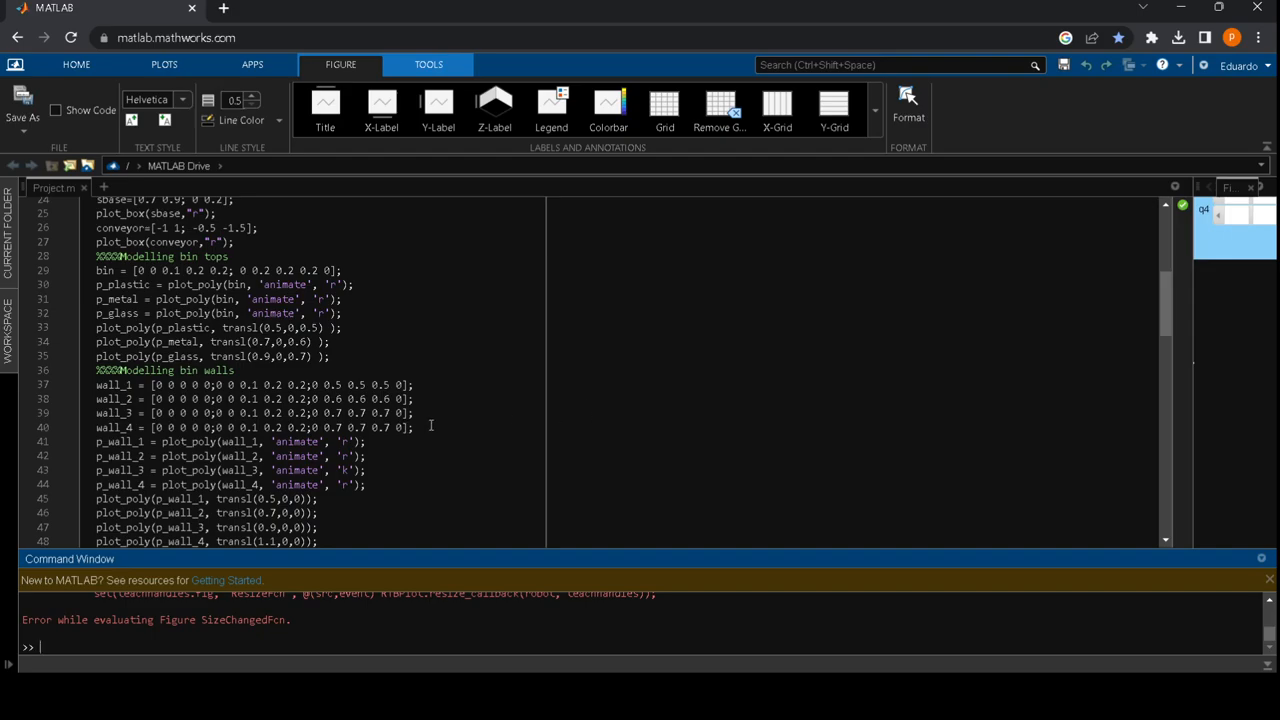
{"action": "scroll", "scroll_direction": "down", "scroll_amount": 3}
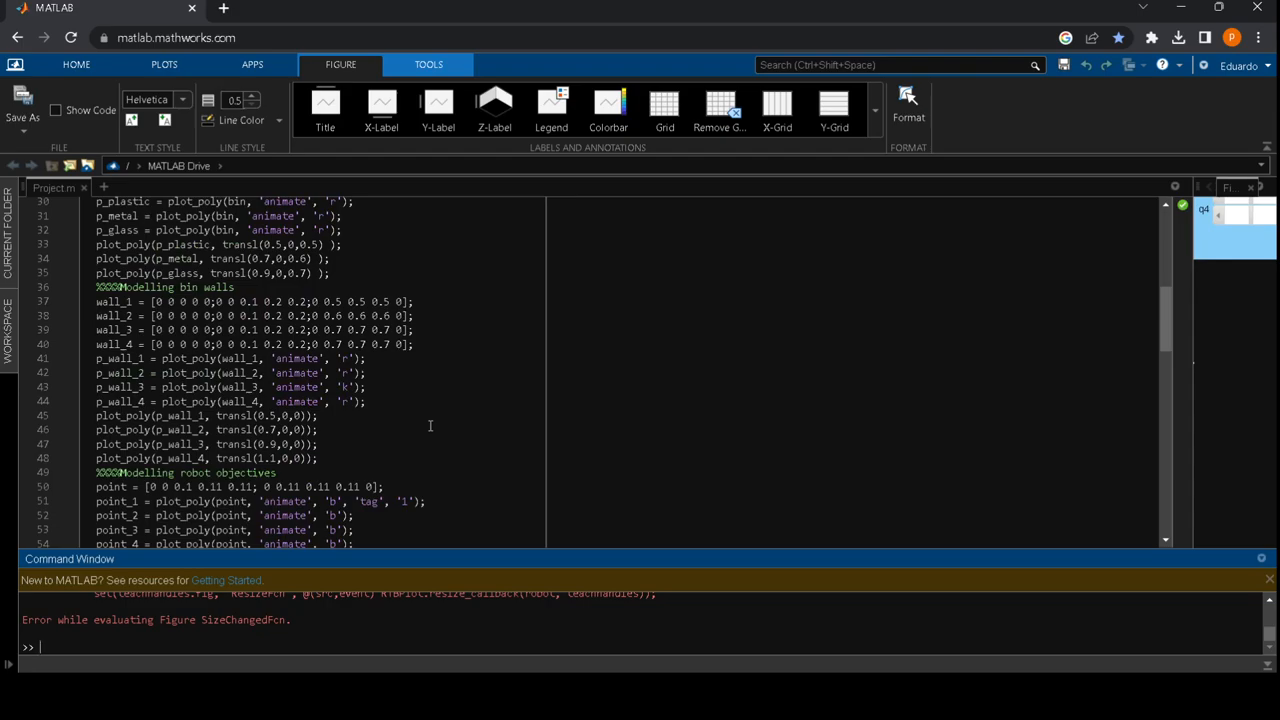
{"action": "scroll", "scroll_direction": "down", "scroll_amount": 3}
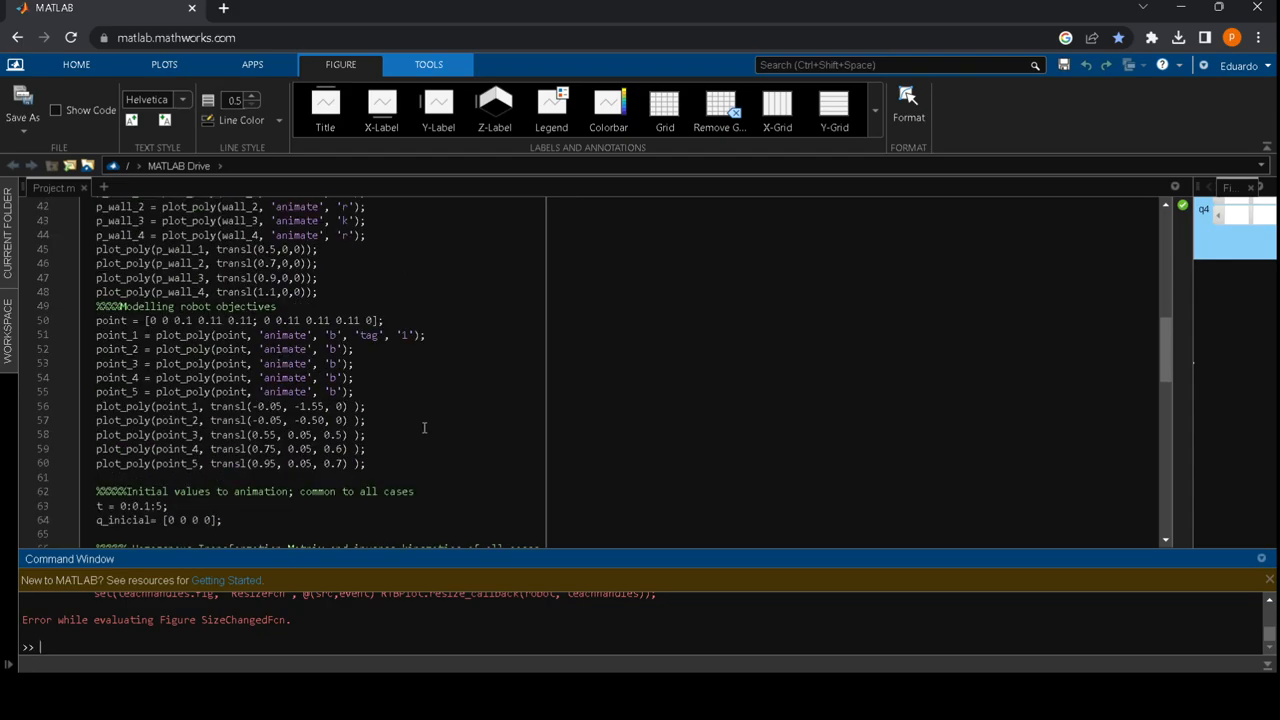
{"action": "scroll", "scroll_direction": "down", "scroll_amount": 3}
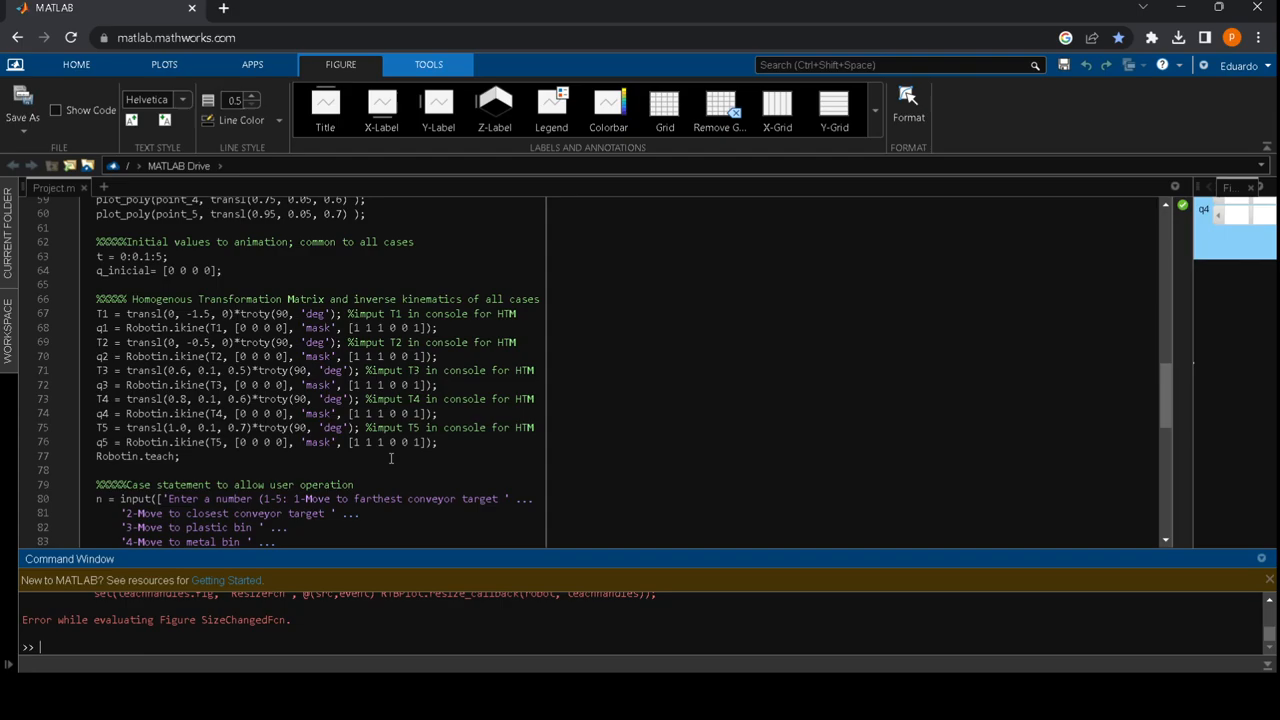
{"action": "scroll", "scroll_direction": "down", "scroll_amount": 3}
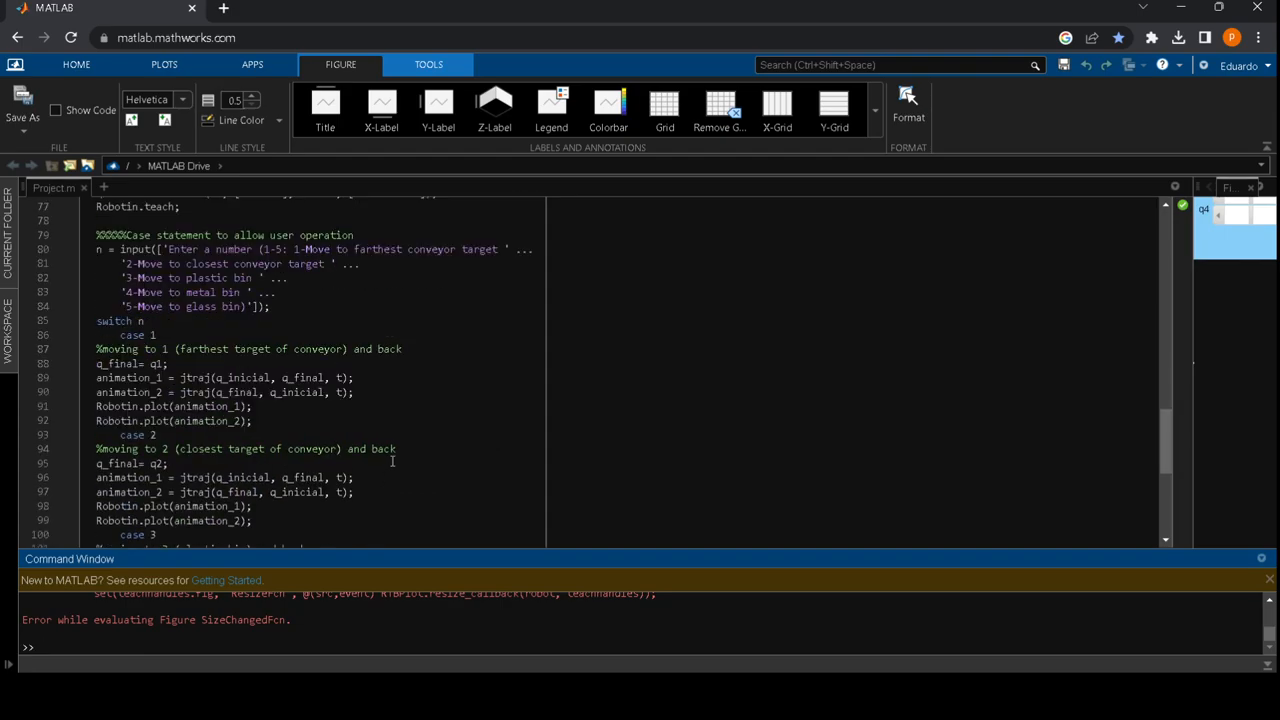
{"action": "scroll", "scroll_direction": "down", "scroll_amount": 3}
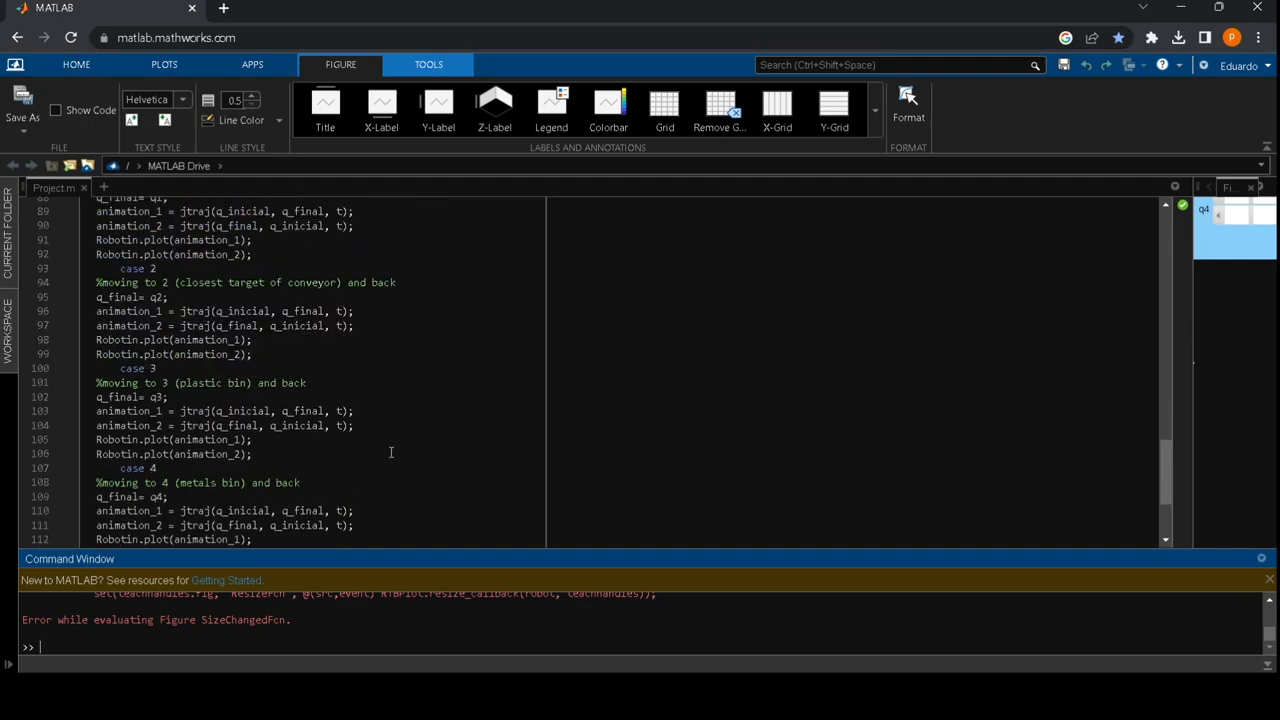
{"action": "scroll", "scroll_direction": "down", "scroll_amount": 3}
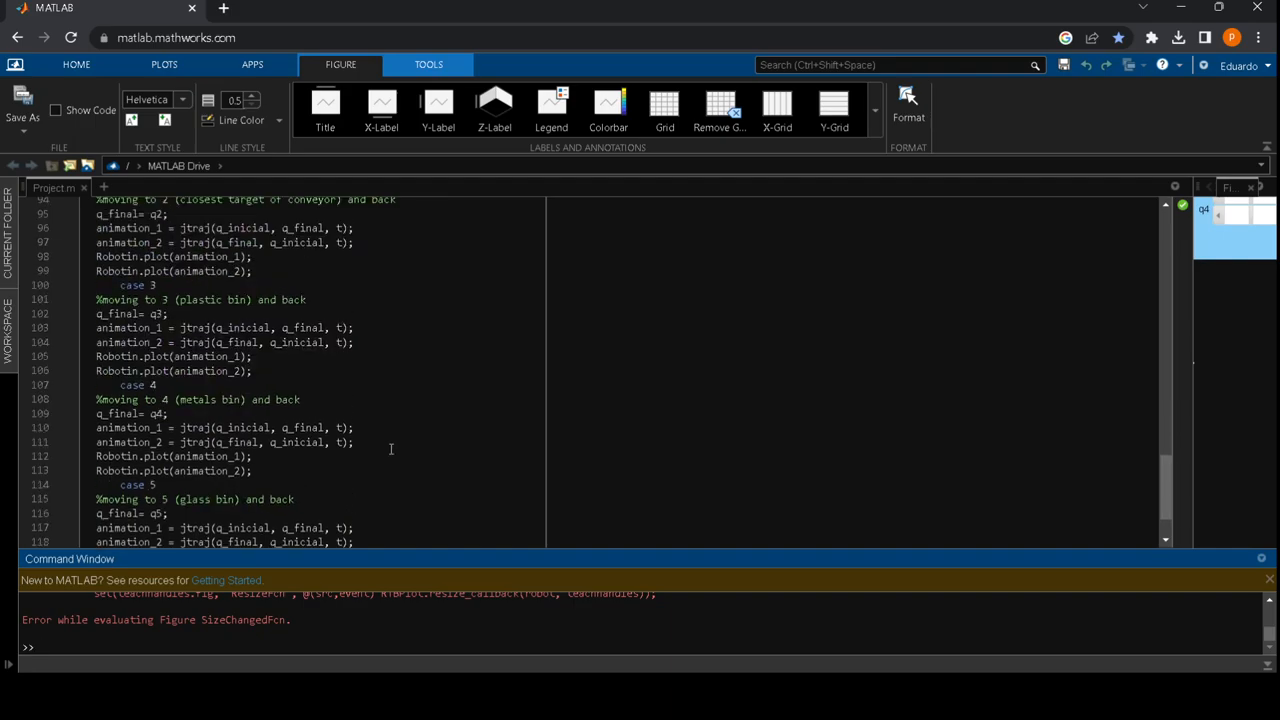
{"action": "mouse_move", "coordinate": [376, 428]}
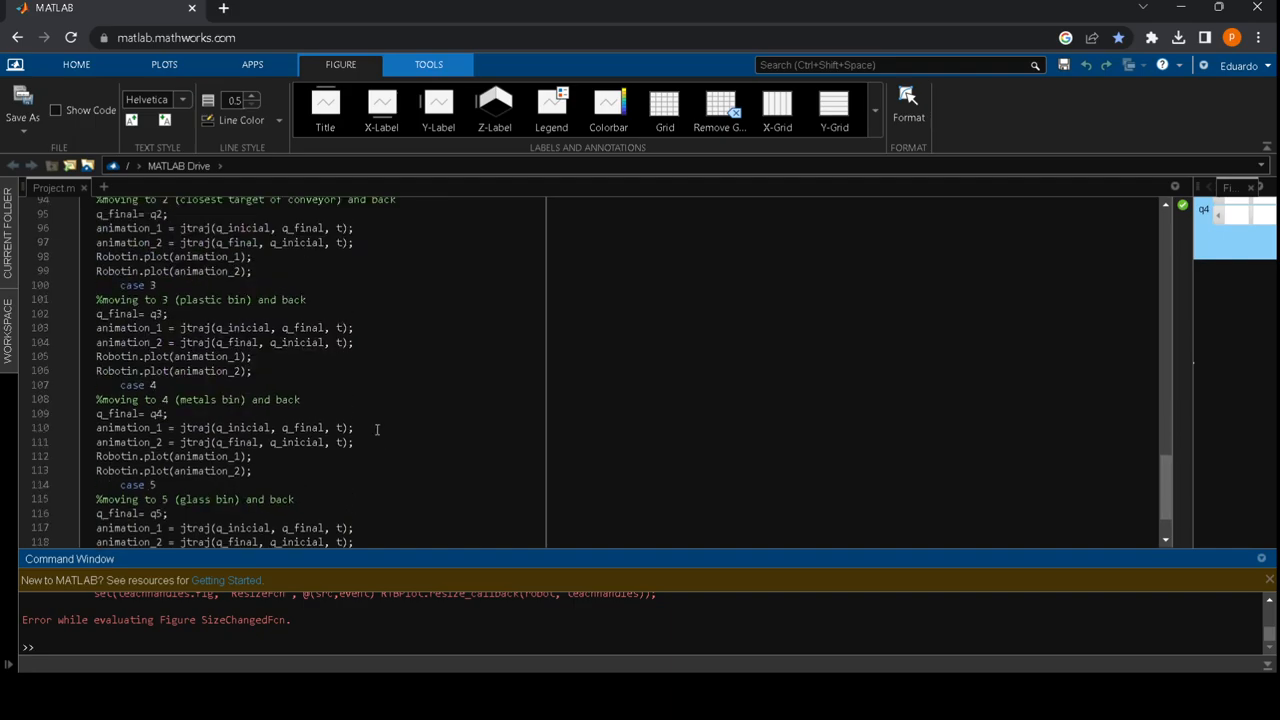
{"action": "scroll", "scroll_direction": "down", "scroll_amount": 3}
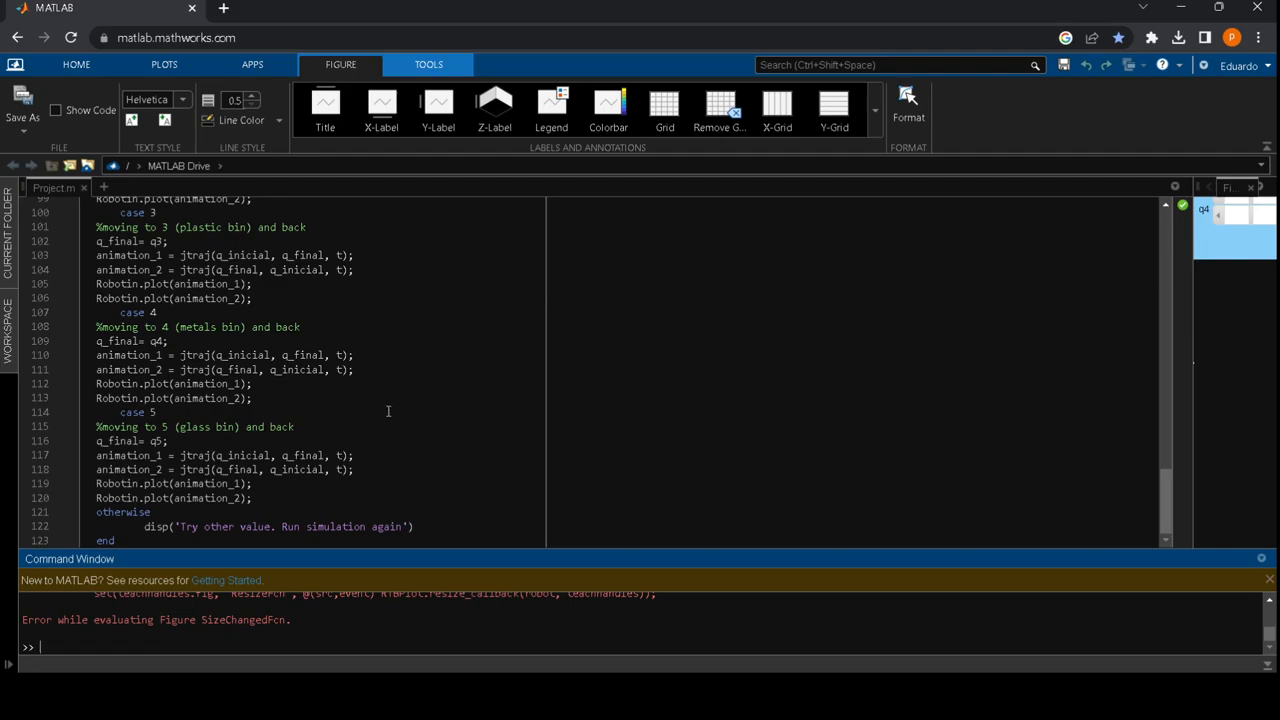
{"action": "mouse_move", "coordinate": [576, 458]}
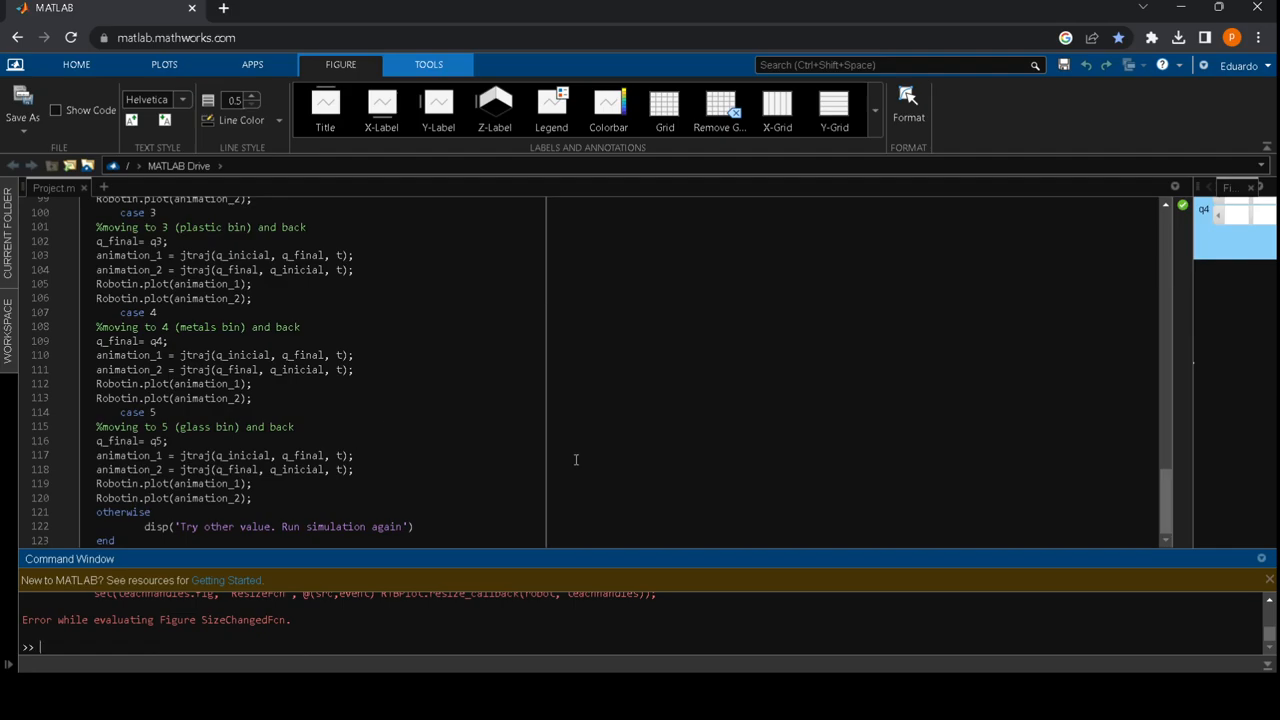